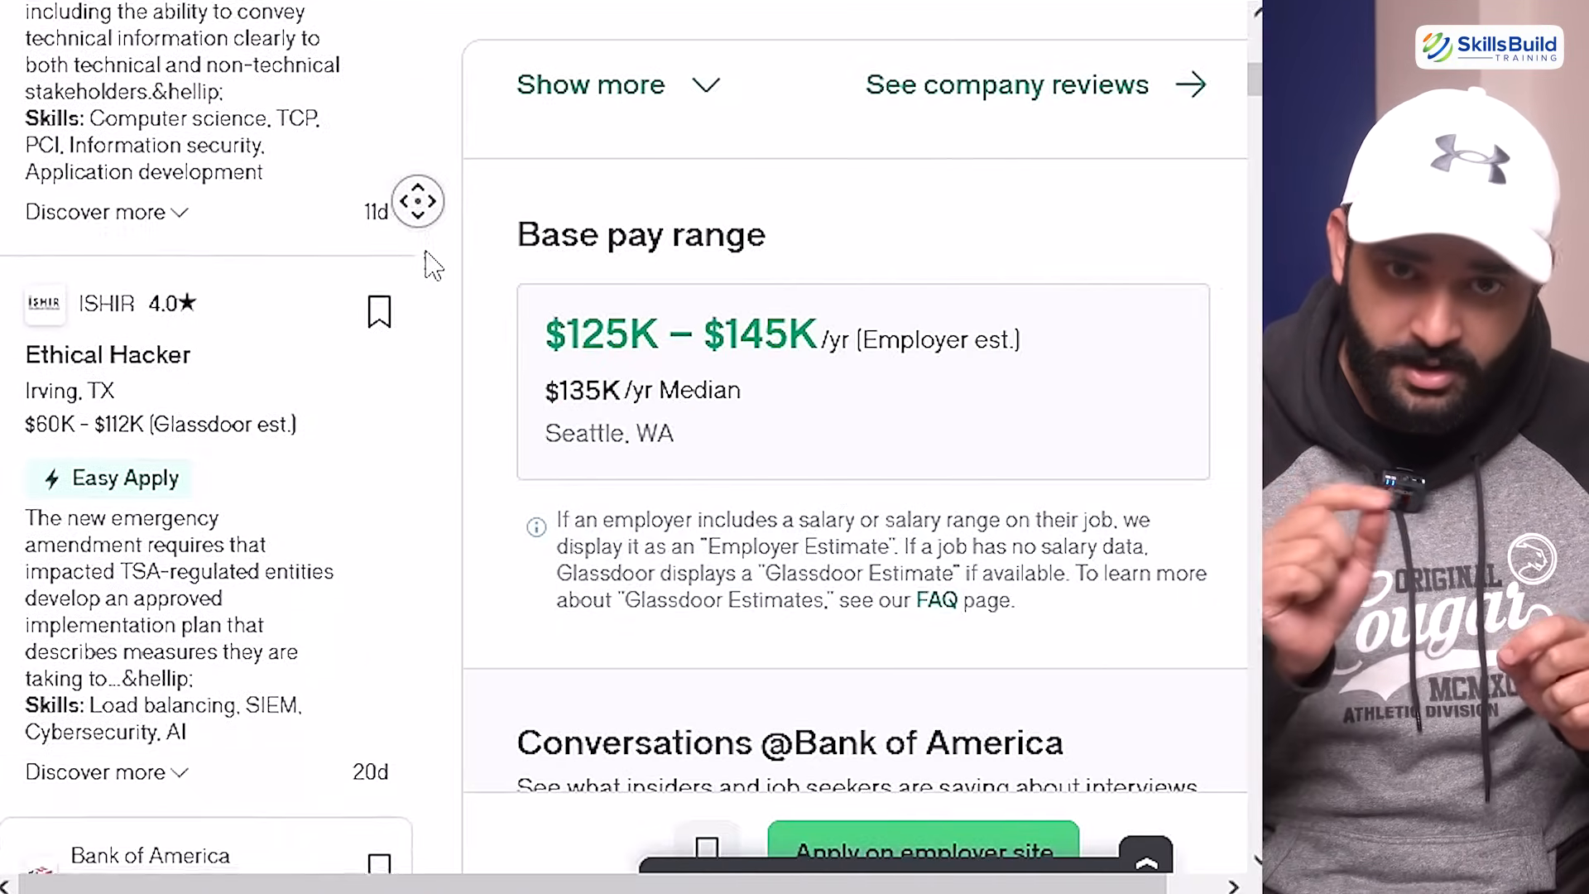
pyautogui.scroll(-3)
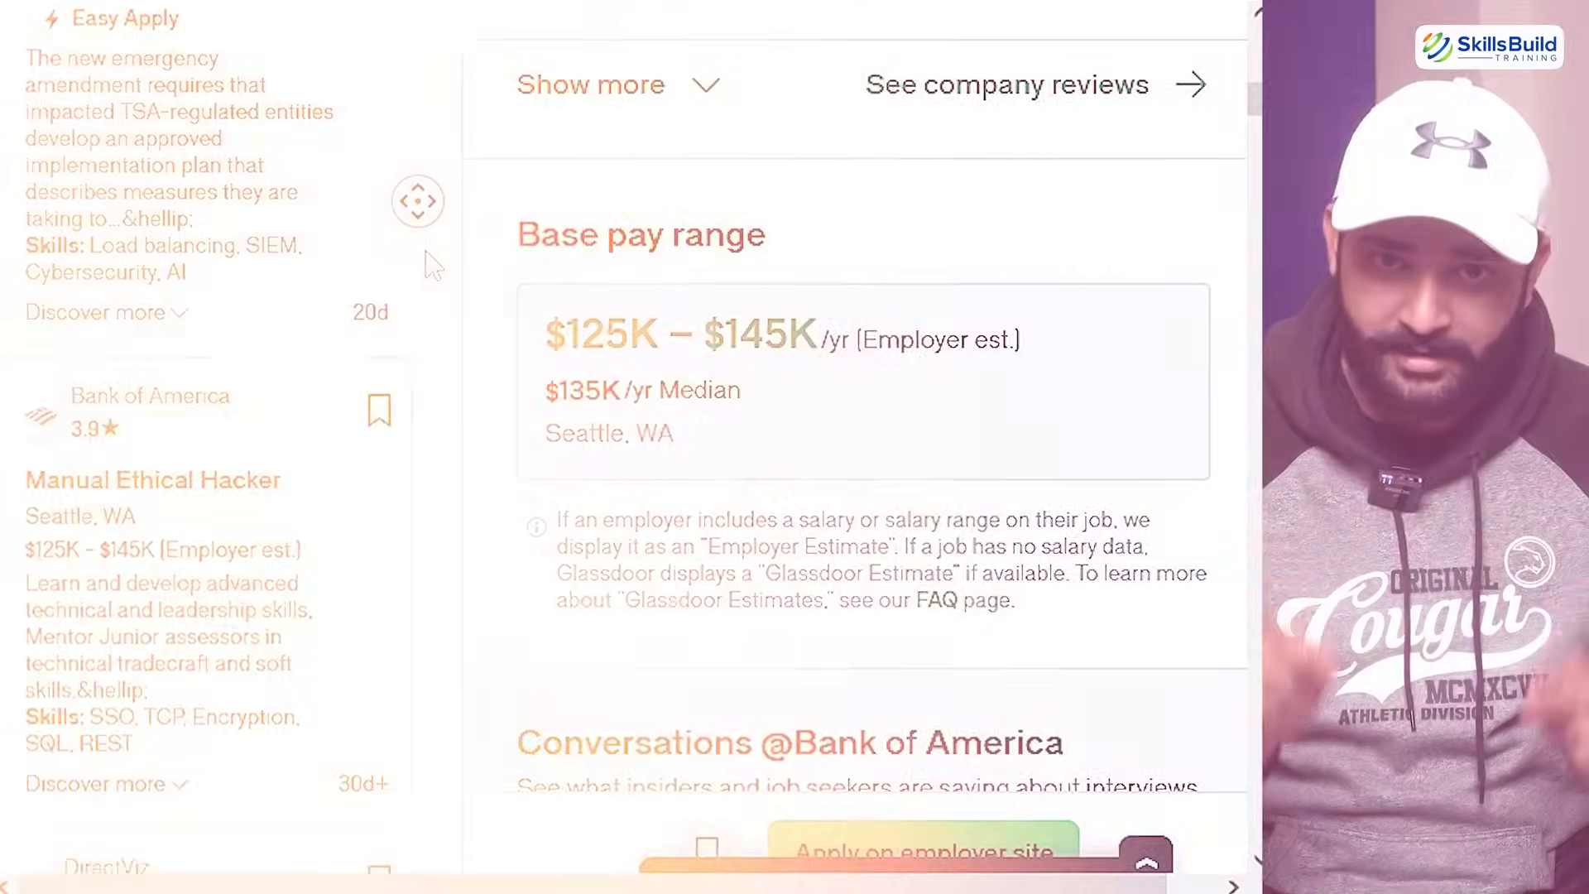